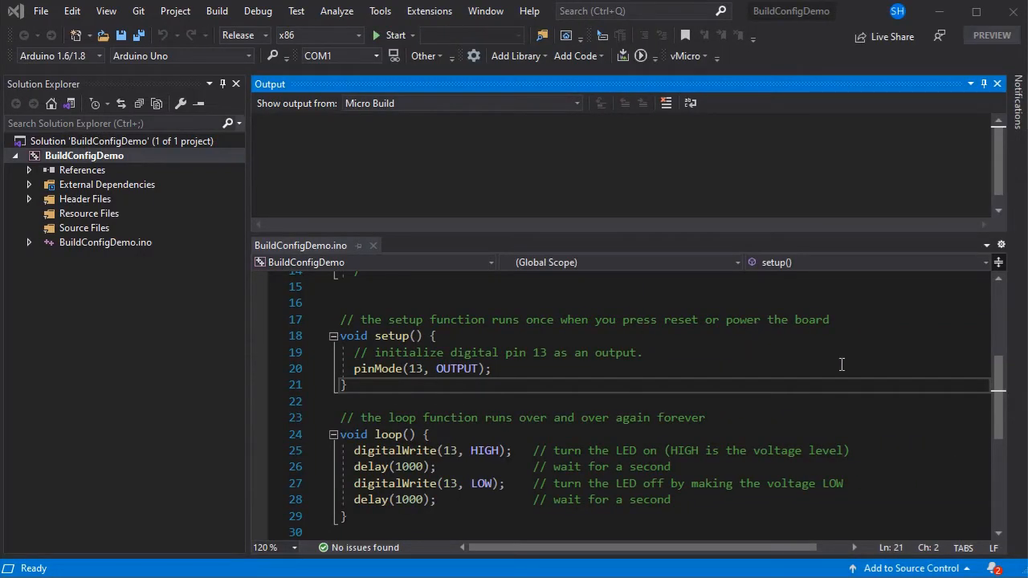
mouse_move(816, 386)
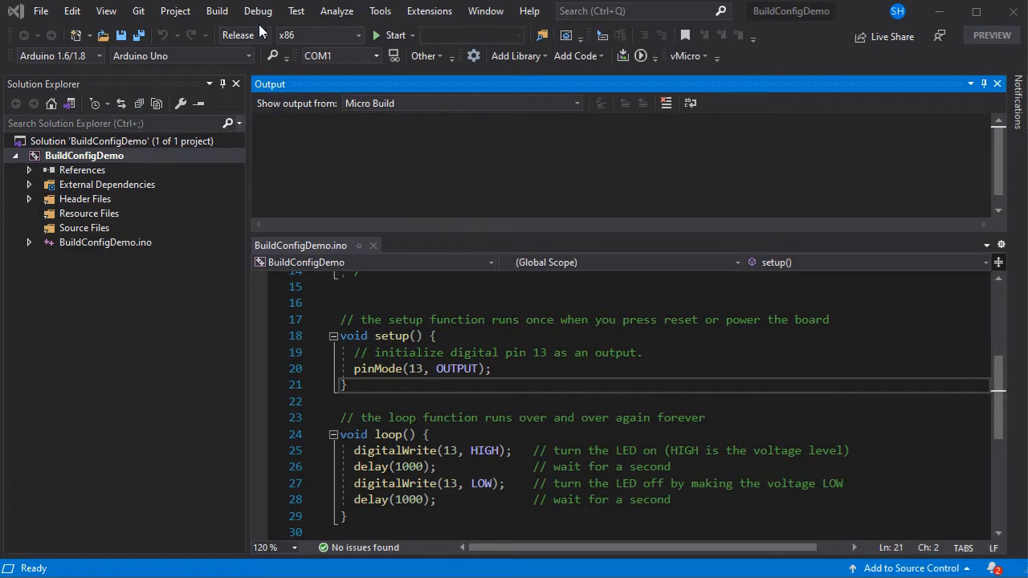
- Make Release the active solution configuration for the BuildConfigDemo sketch
click(266, 35)
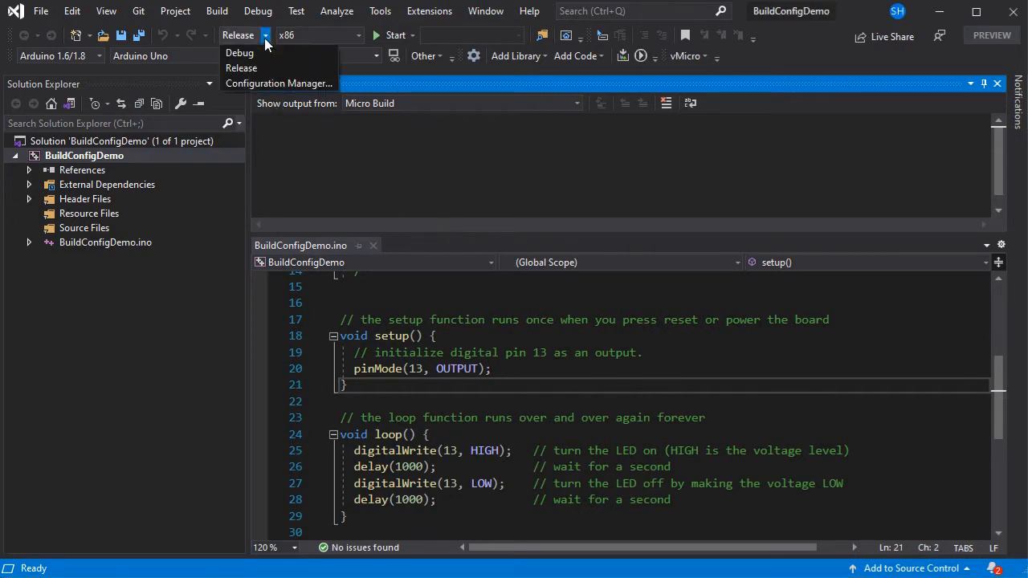
click(241, 68)
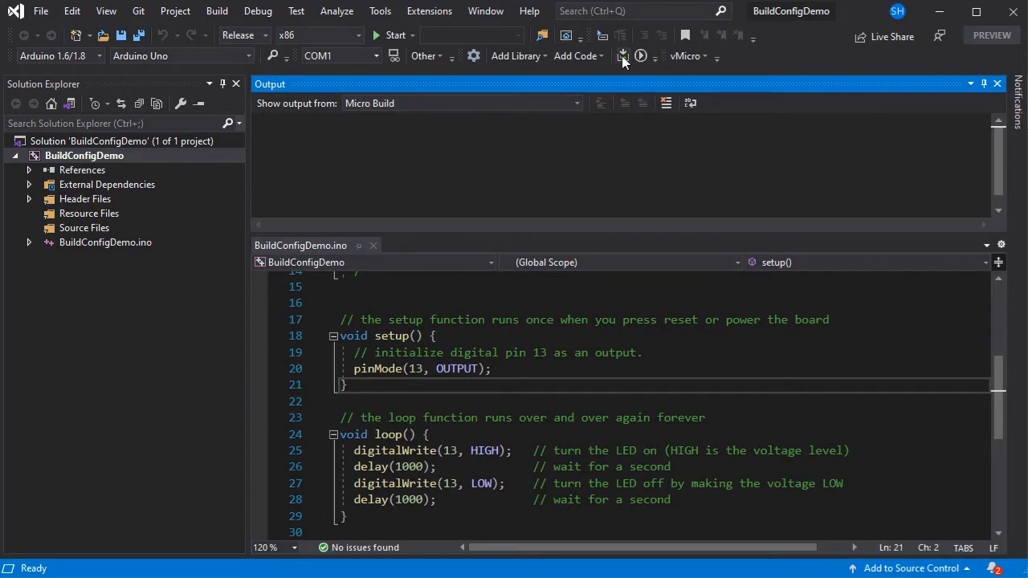
mouse_move(623, 55)
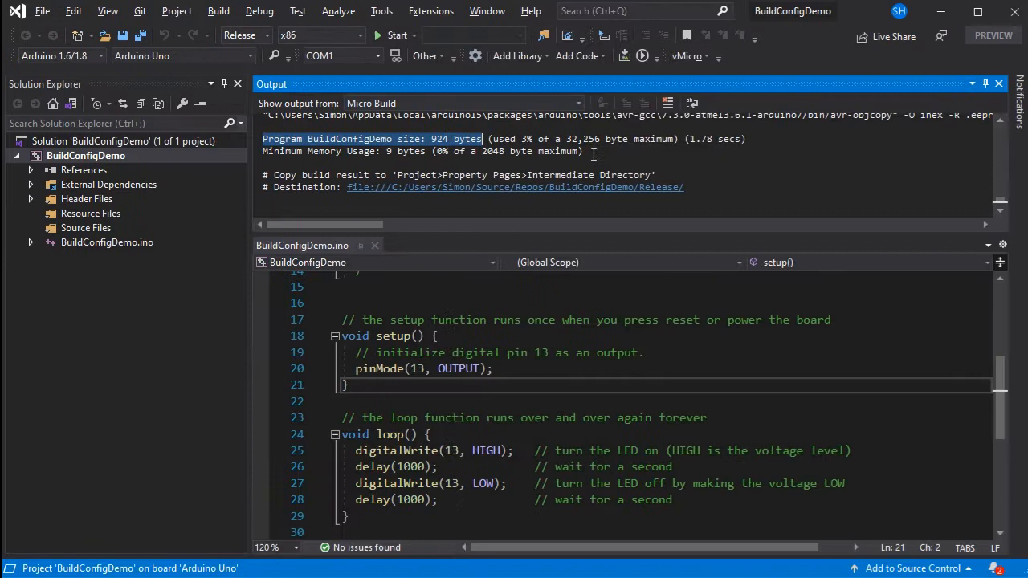
- Switch to the Debug configuration and run vMicro Build, yielding a 1,032-byte program
click(260, 35)
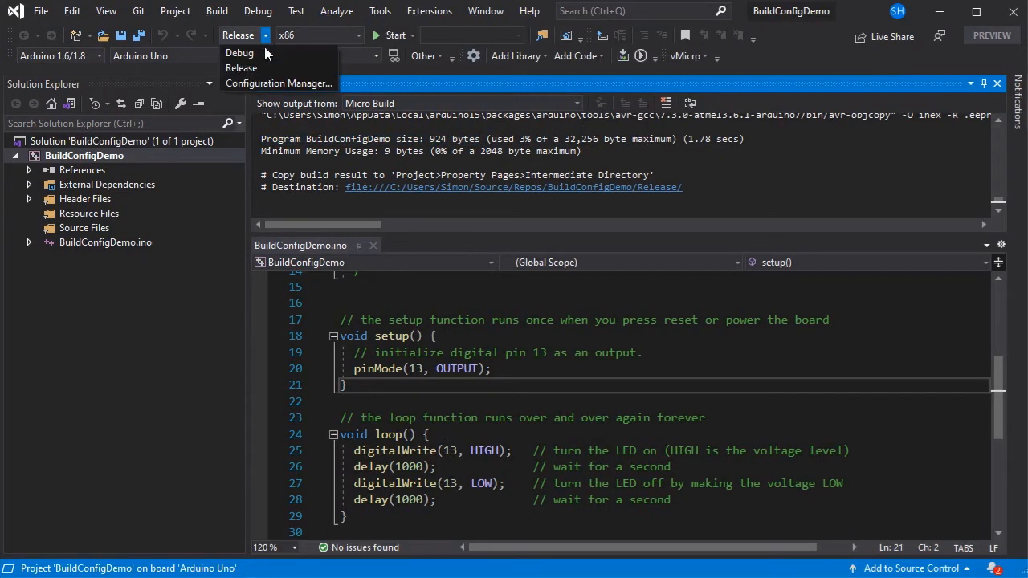
click(238, 52)
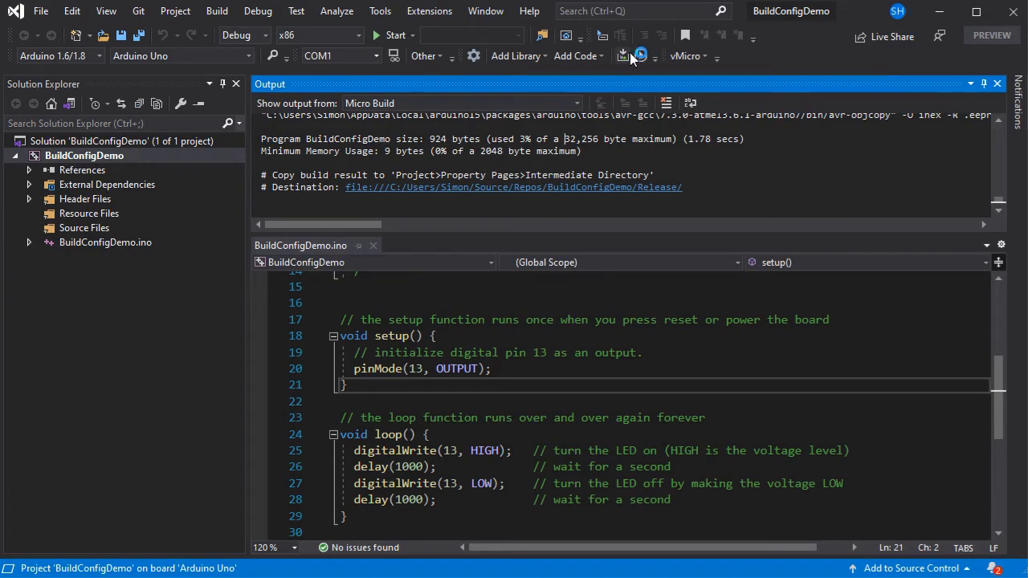
click(623, 55)
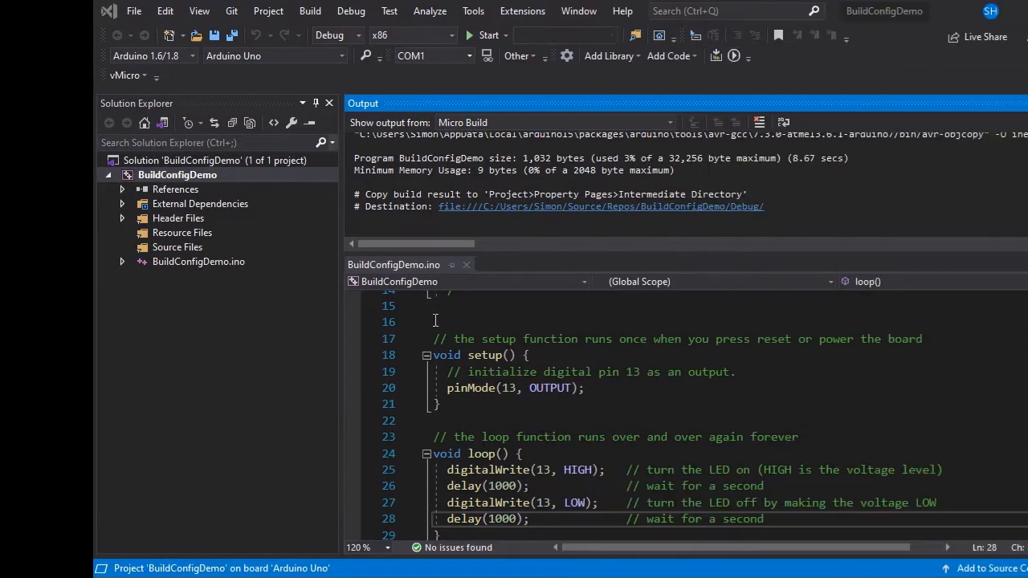
- Enable the vMicro serial debugger, add breakpoints on loop lines 25–28, and rebuild to 3,278 bytes
click(125, 76)
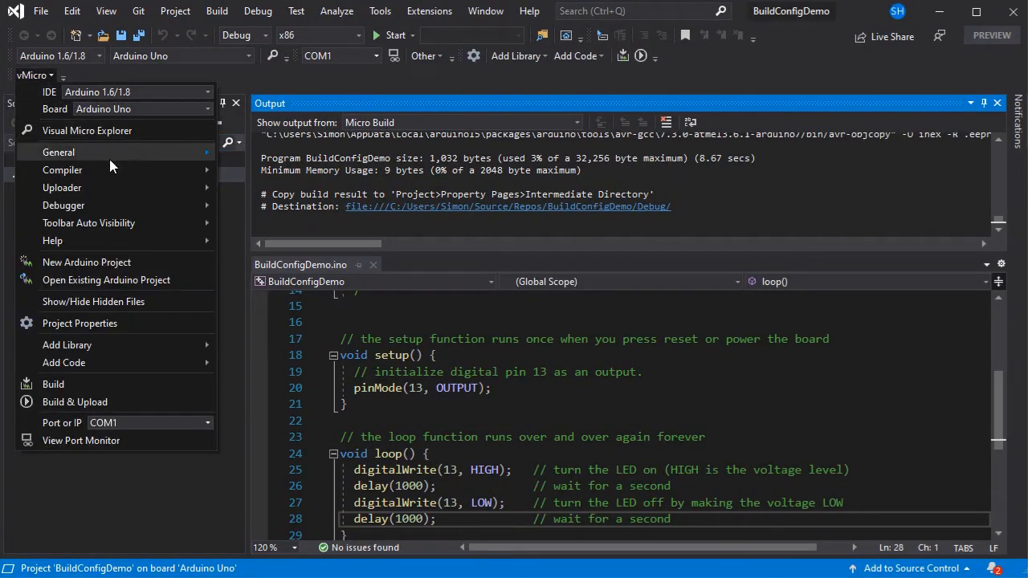
click(64, 206)
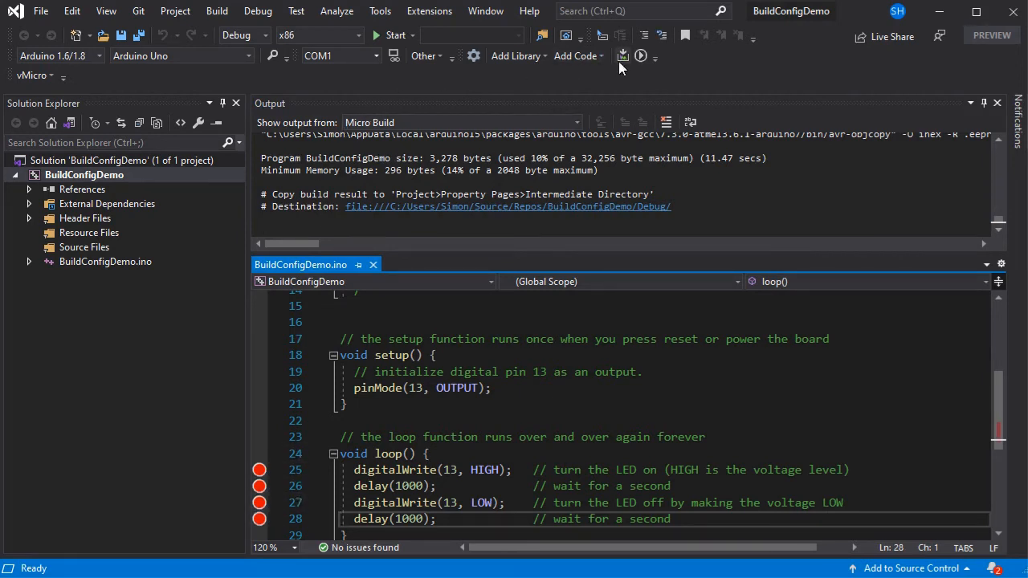
click(623, 54)
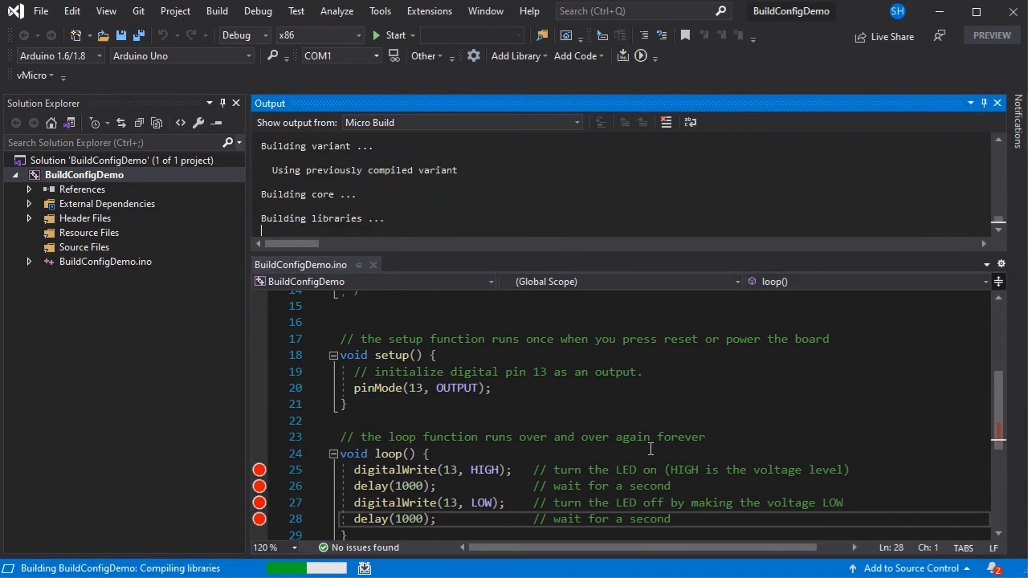